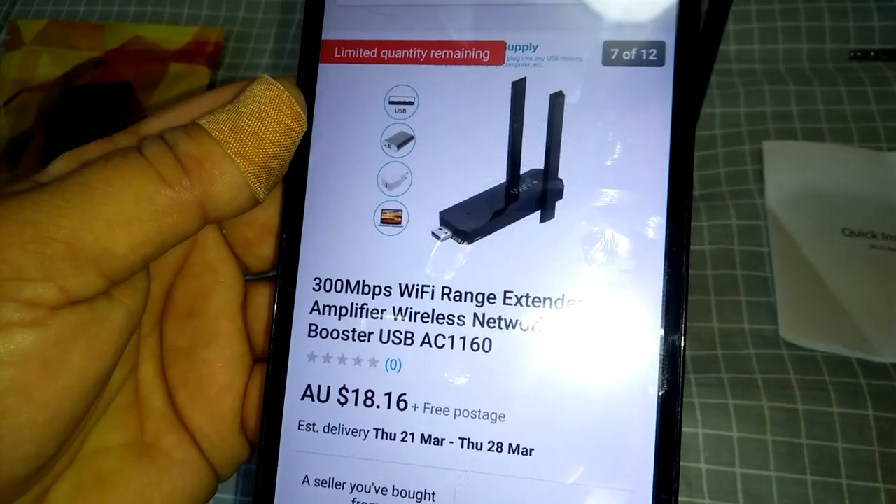
pyautogui.scroll(3)
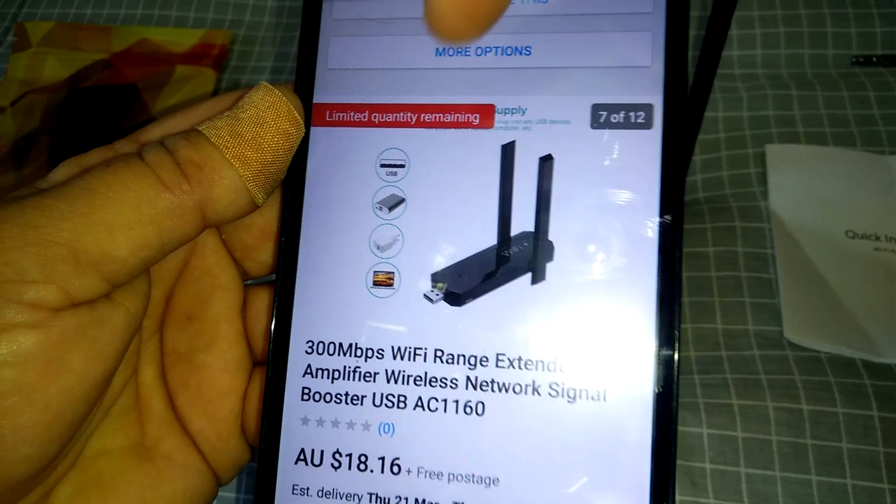